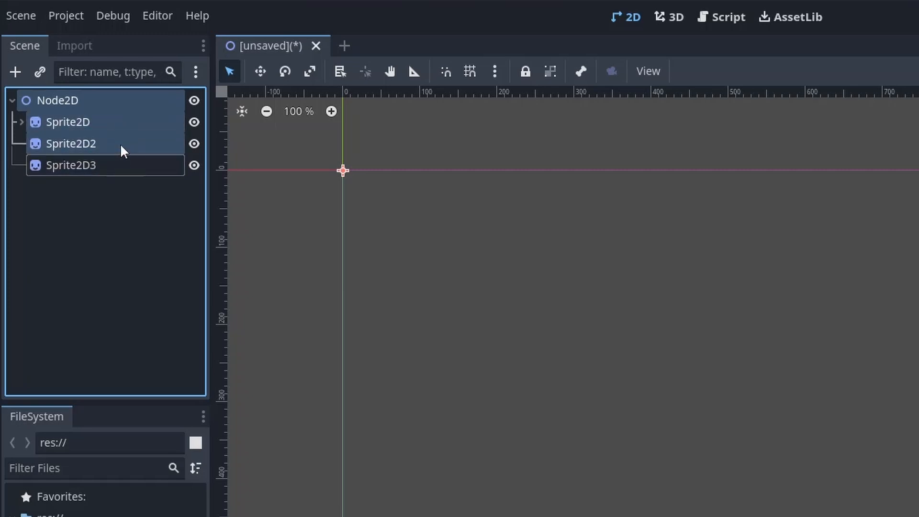
# - Scale the three selected sprites together to 1.505 then 0.815 via the shared Scale field
pyautogui.click(67, 121)
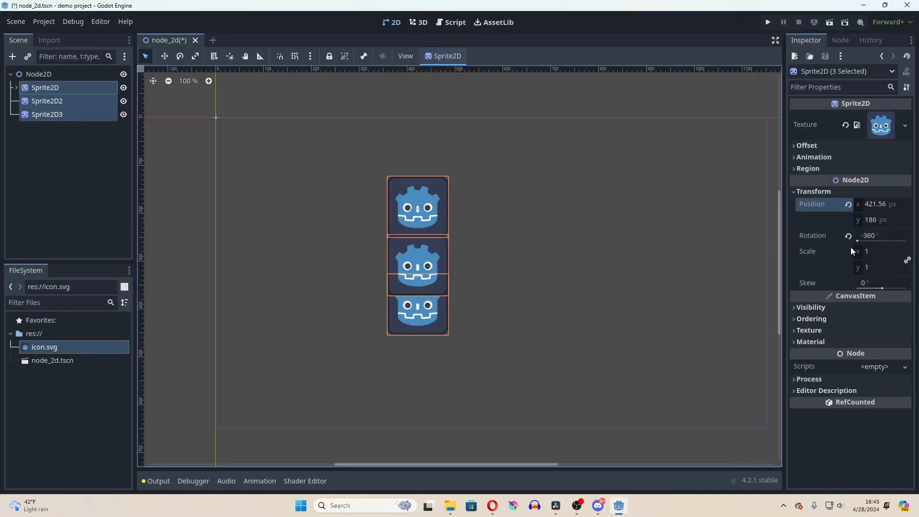
pyautogui.write('1.505')
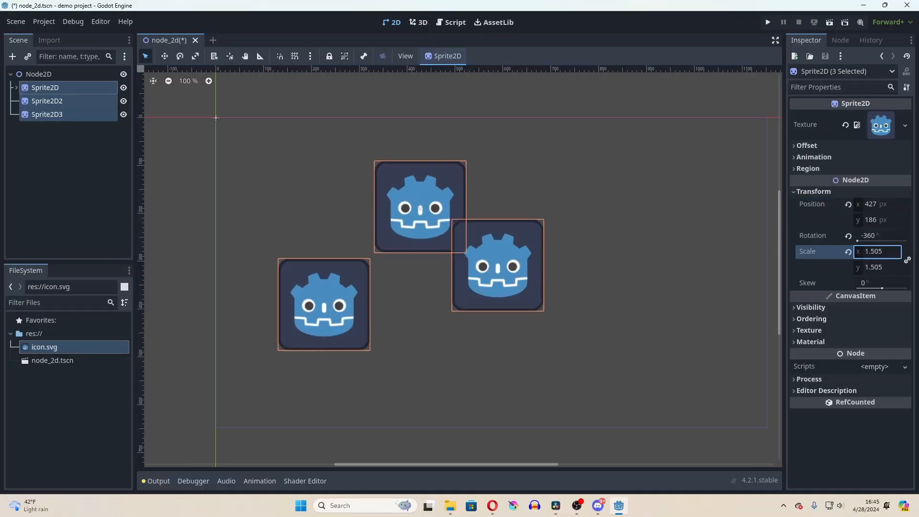
pyautogui.write('0.815')
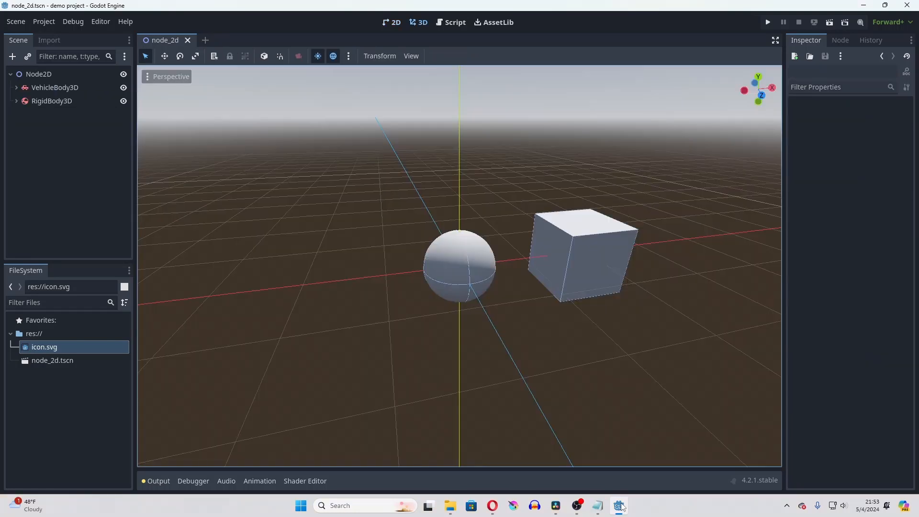
pyautogui.moveTo(84, 91)
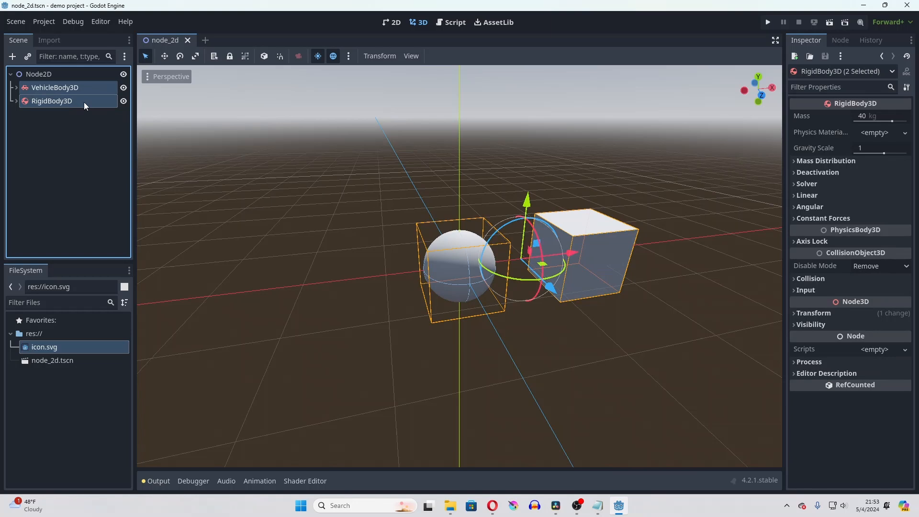
# - Add RigidBody3D to the selection alongside VehicleBody3D for joint editing
pyautogui.click(814, 313)
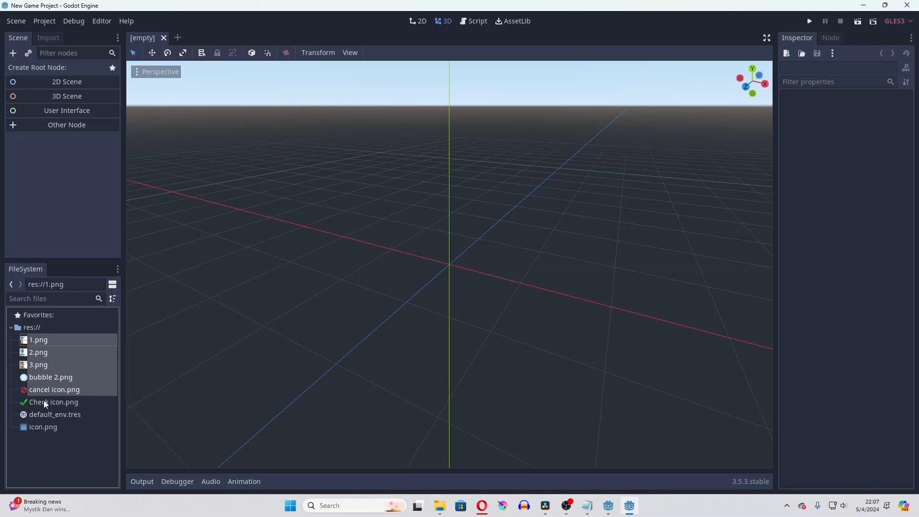
# - Apply the 2D Pixel import preset to all six selected PNG files at once
pyautogui.click(106, 81)
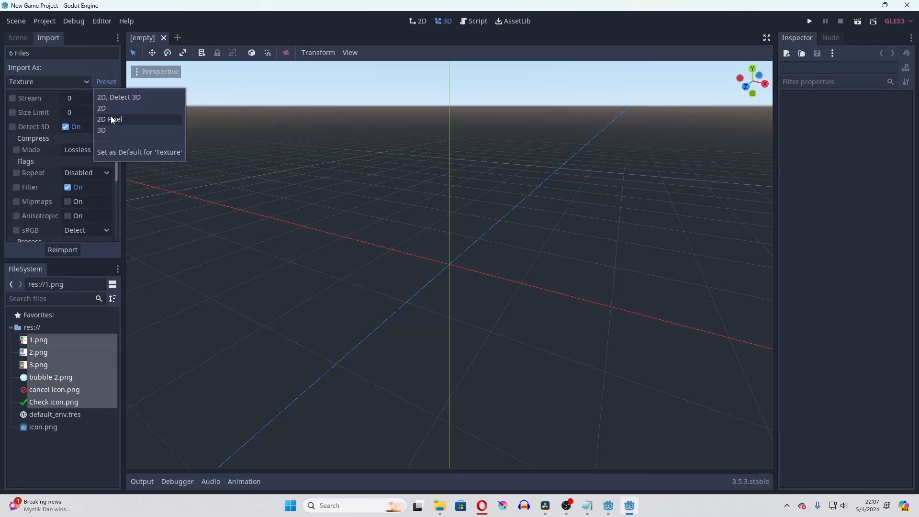
pyautogui.click(62, 249)
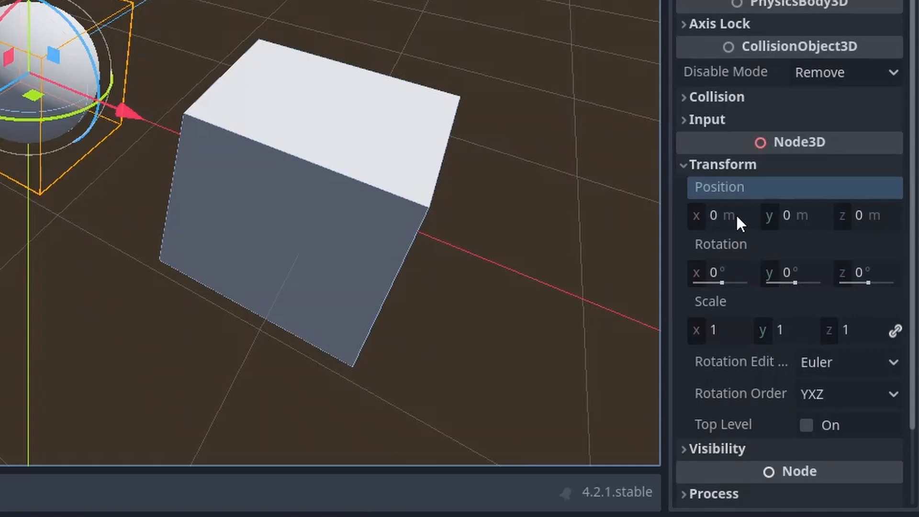
# - Enter 4 * 8 then int(5.5) in Position x so it evaluates to 5
pyautogui.write('4')
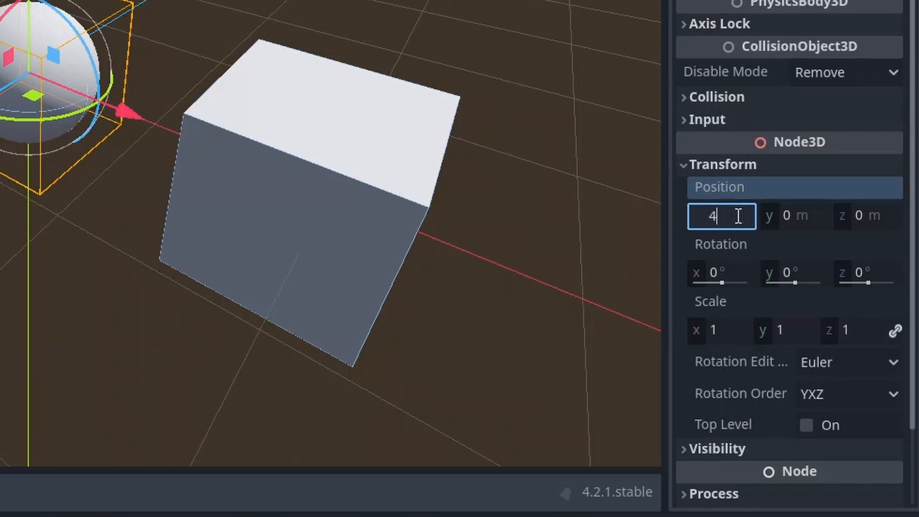
pyautogui.write('* 8')
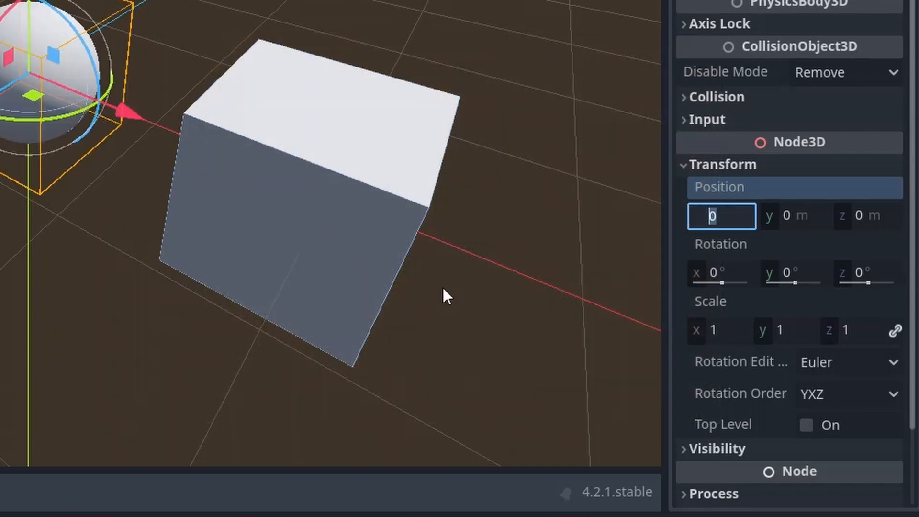
pyautogui.write('int(5.5)')
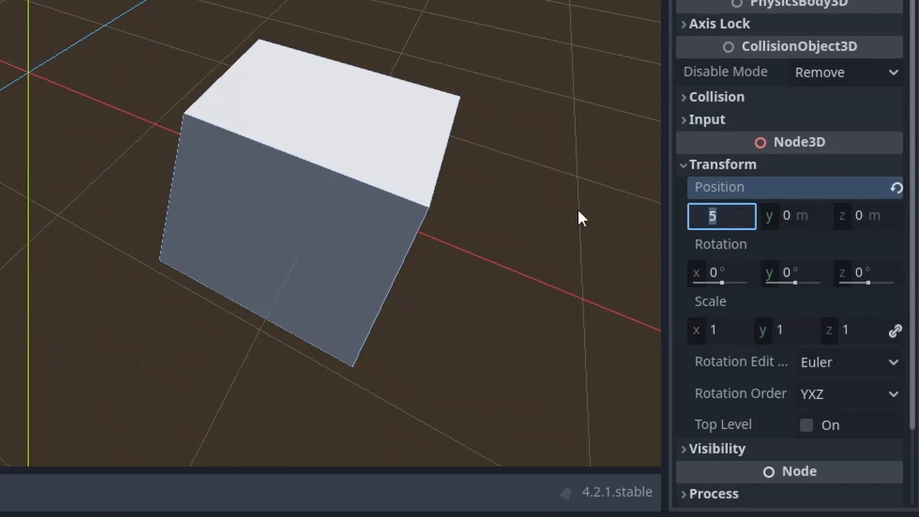
pyautogui.click(393, 22)
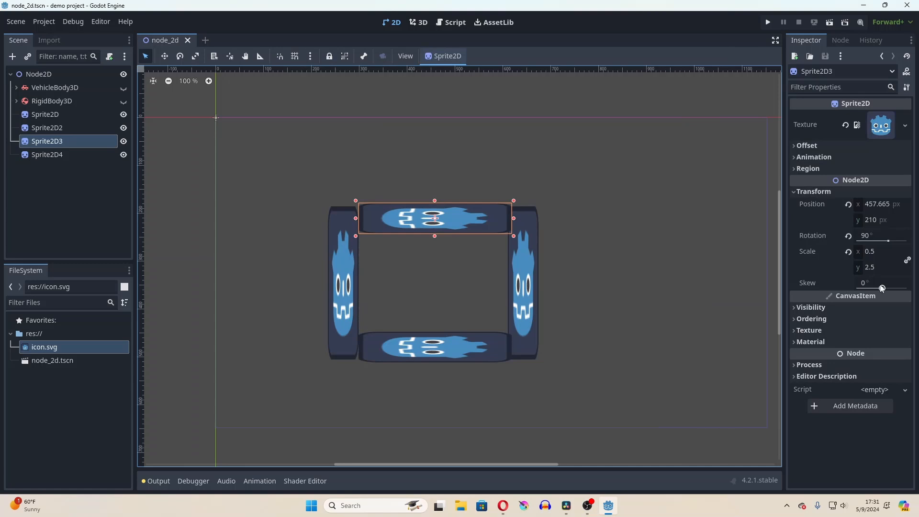
# - Halve Sprite2D3's x scale and x position by appending /2 to each field
pyautogui.doubleClick(874, 252)
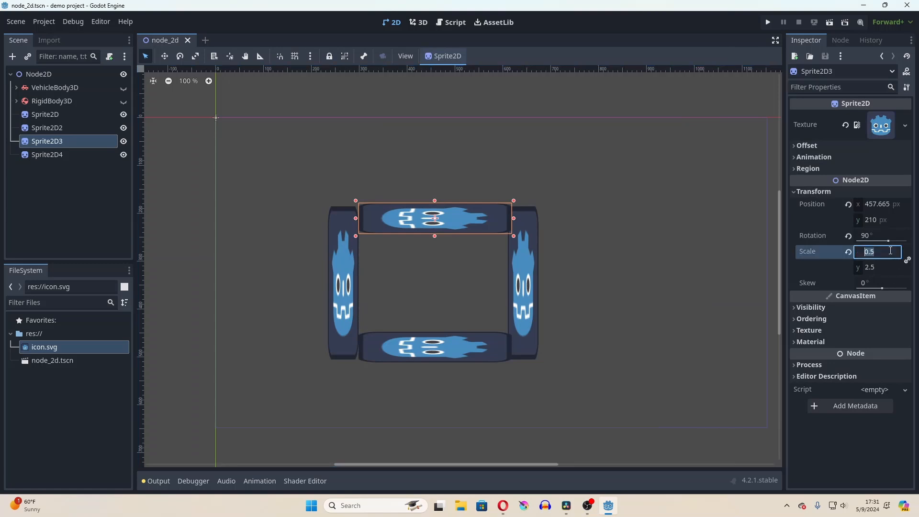
pyautogui.click(48, 127)
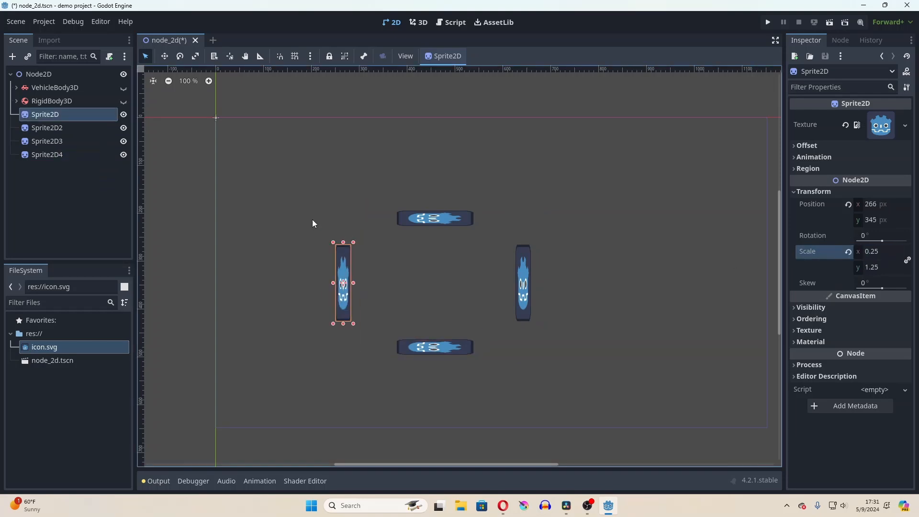
pyautogui.click(47, 128)
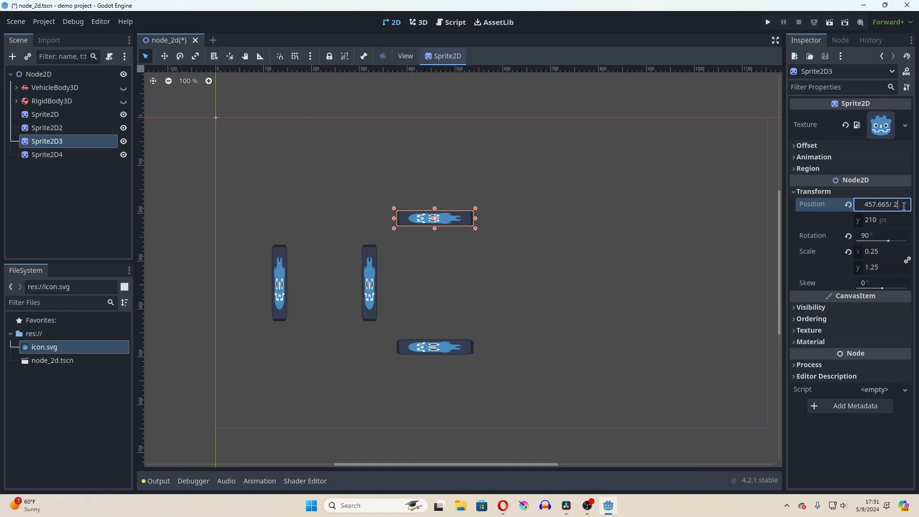
pyautogui.click(47, 154)
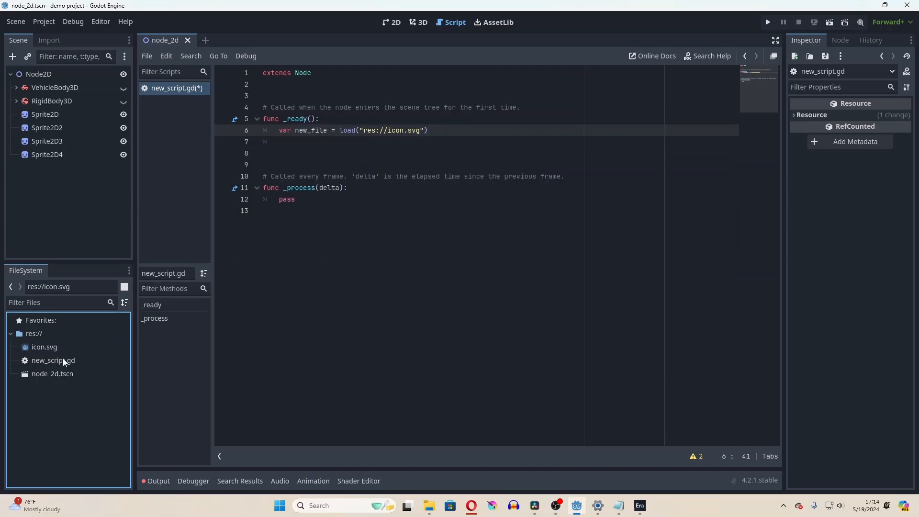
# - Copy the res://icon.svg path from the FileSystem dock for the load call
pyautogui.rightClick(45, 347)
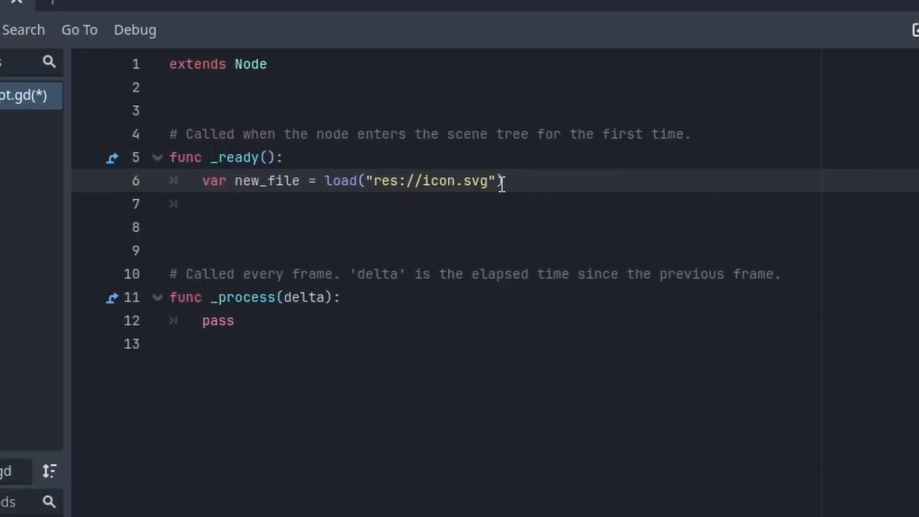
# - Reparent Sprite2D7 under Sprite2D6 by dragging it in the Scene dock
pyautogui.click(391, 22)
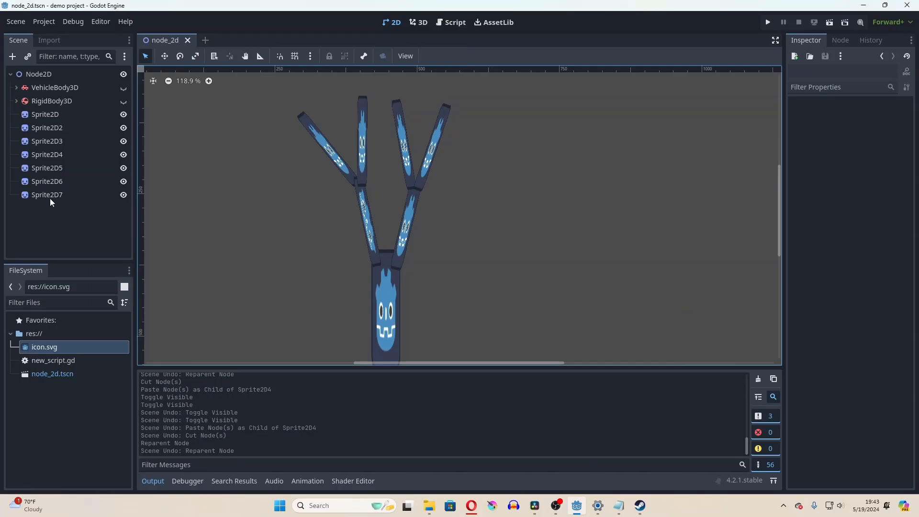
pyautogui.click(47, 194)
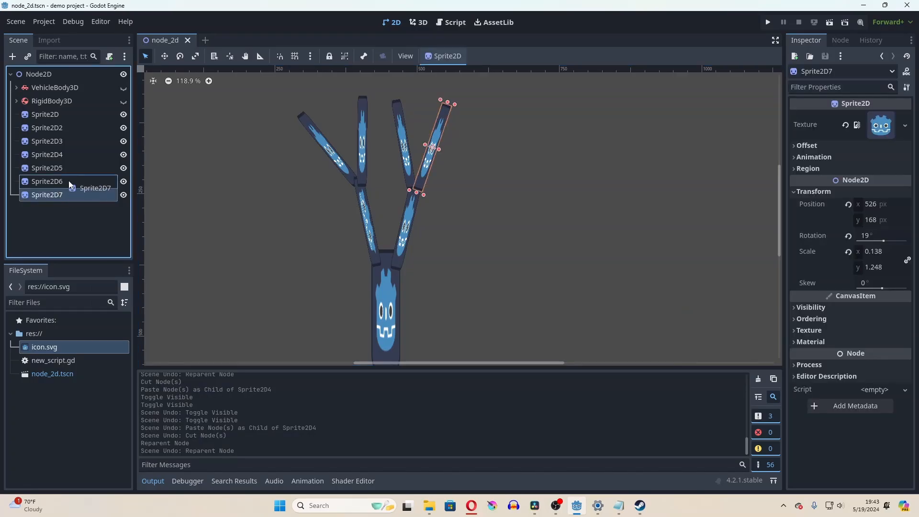
pyautogui.moveTo(47, 194); pyautogui.dragTo(47, 181)
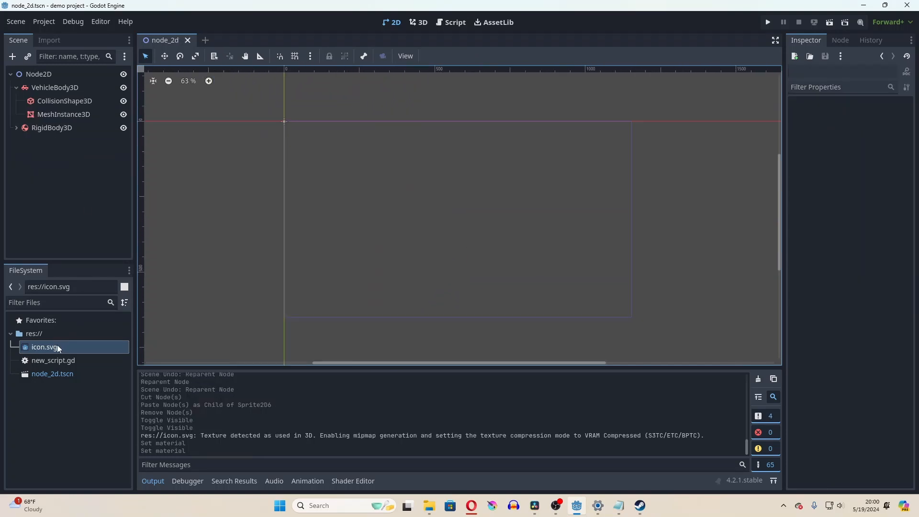
# - Drop icon.svg from FileSystem onto the 3D mesh to set its material texture
pyautogui.moveTo(43, 346); pyautogui.dragTo(430, 229)
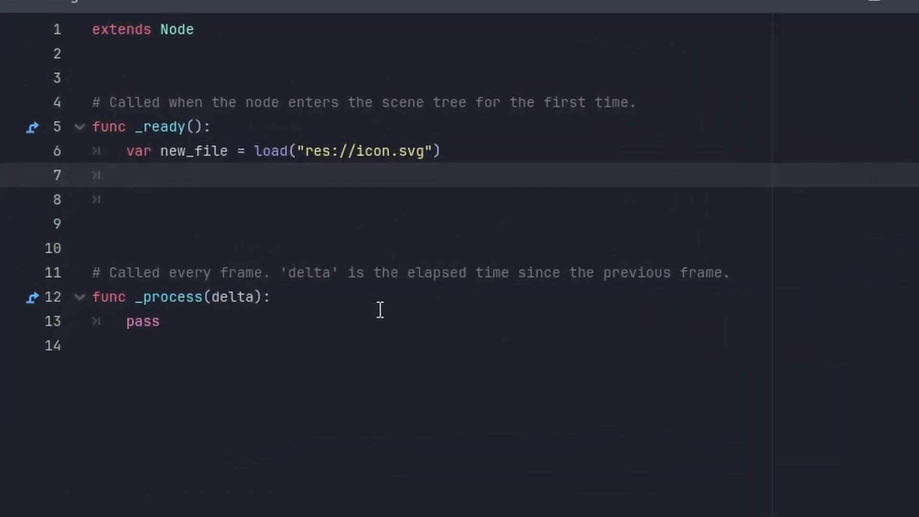
# - Write print("") and var arr = [] in _ready, letting brackets and quotes auto-close
pyautogui.write('print(')
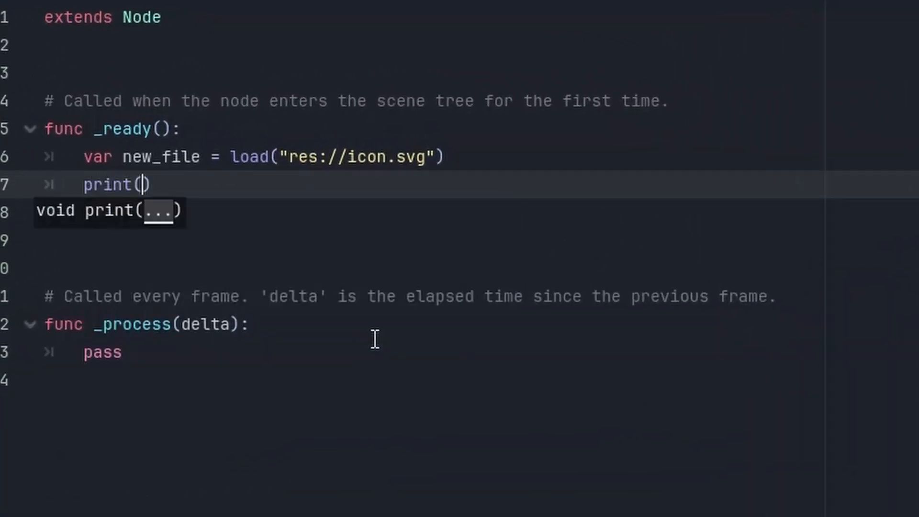
pyautogui.write('""')
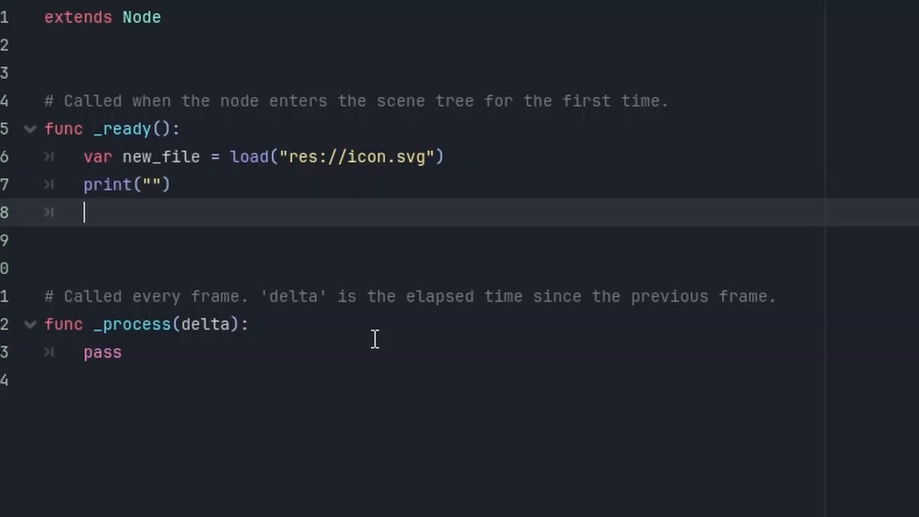
pyautogui.write('var arr = []')
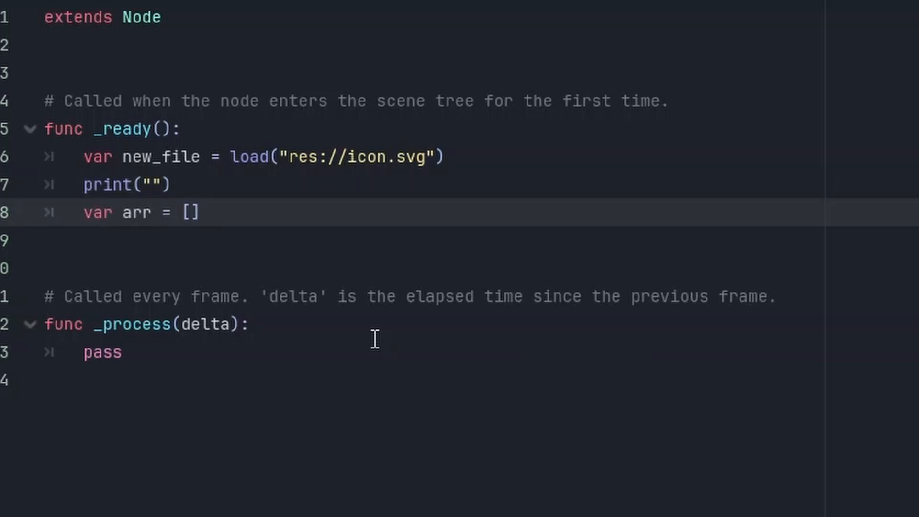
pyautogui.click(153, 184)
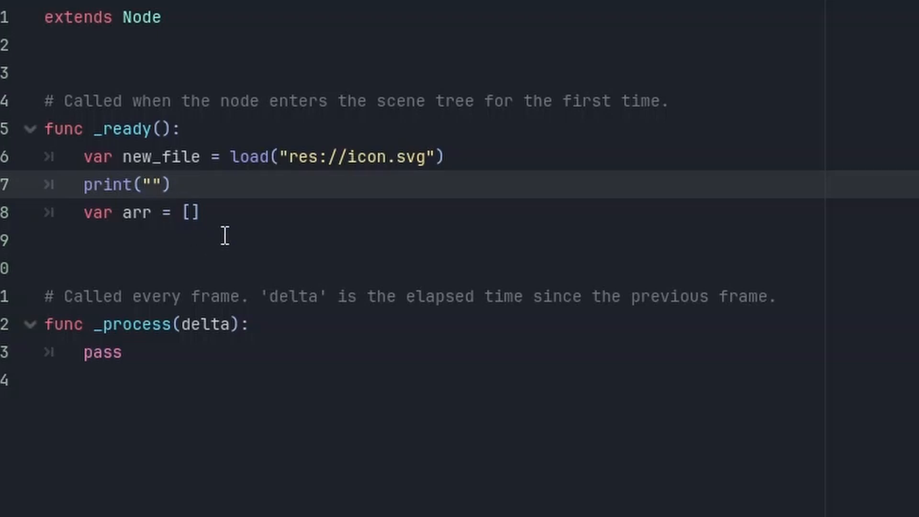
pyautogui.write('""""""')
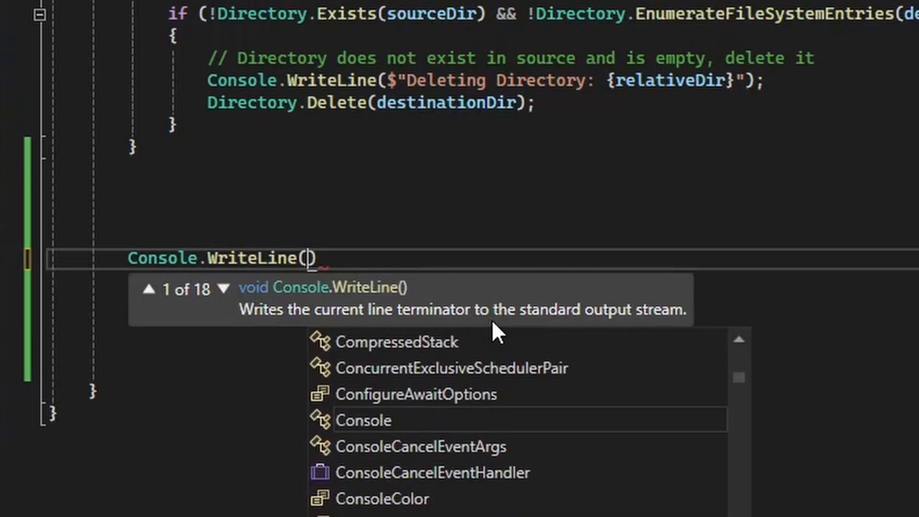
# - Write Console.WriteLine("") in C# with the quote and parenthesis auto-closed
pyautogui.write('""')
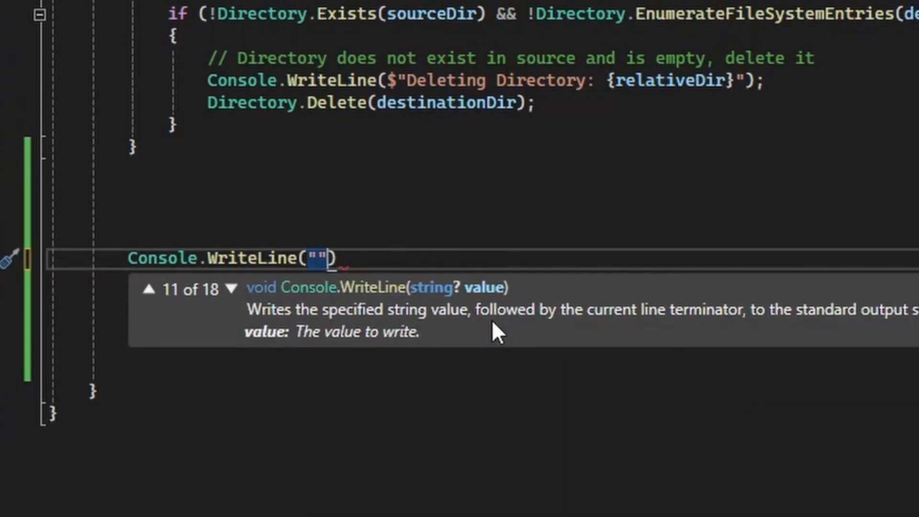